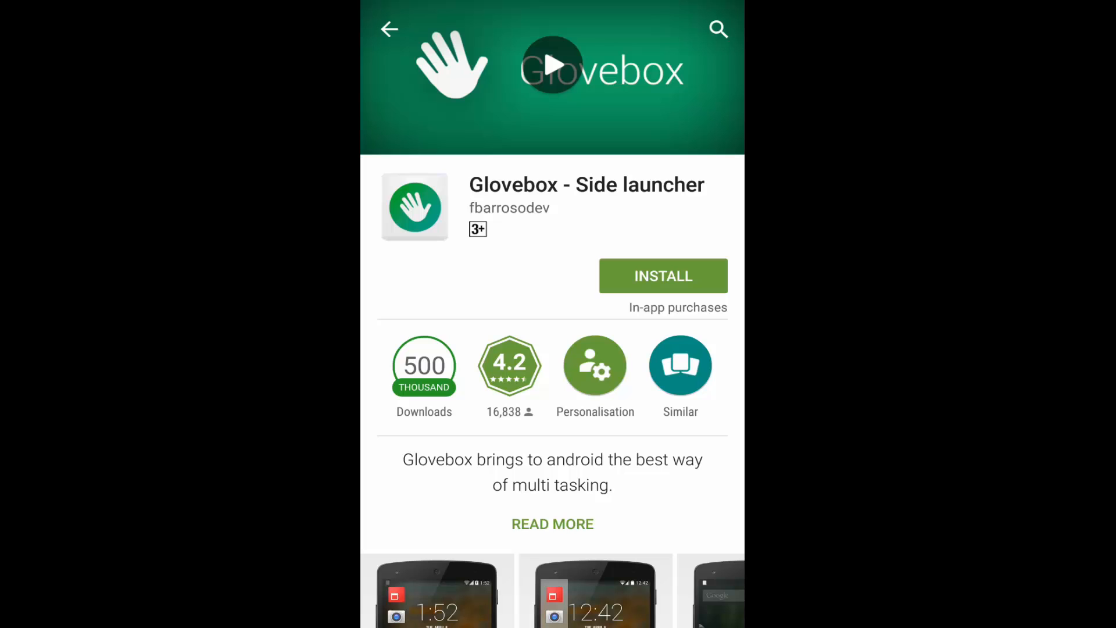
# - Install Glovebox - Side launcher from the Play Store and accept its requested permissions
pyautogui.click(661, 275)
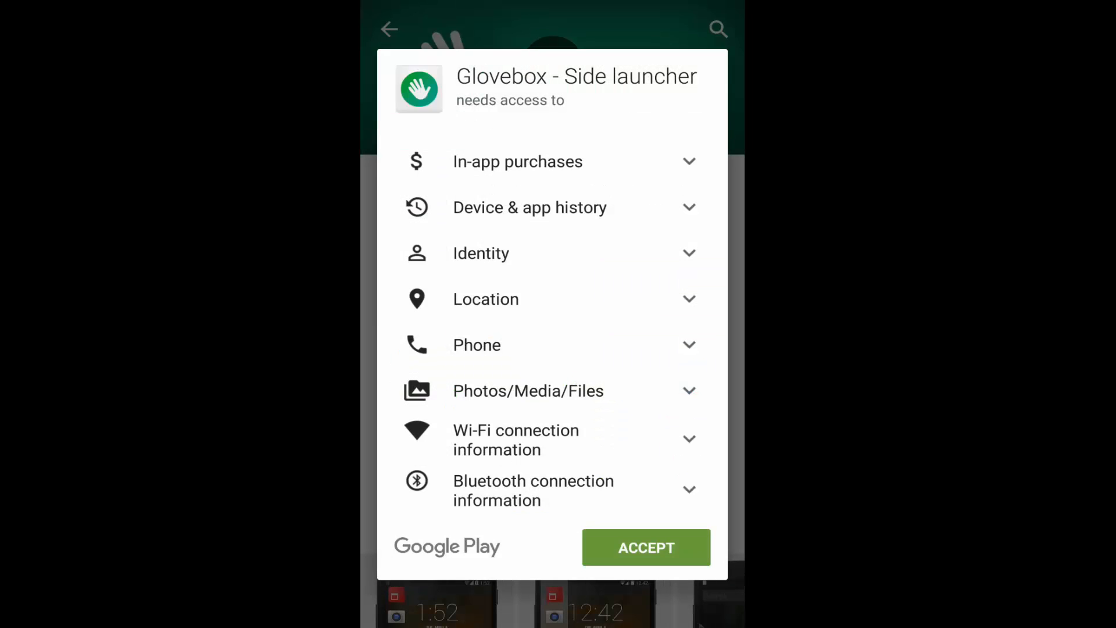
pyautogui.click(645, 547)
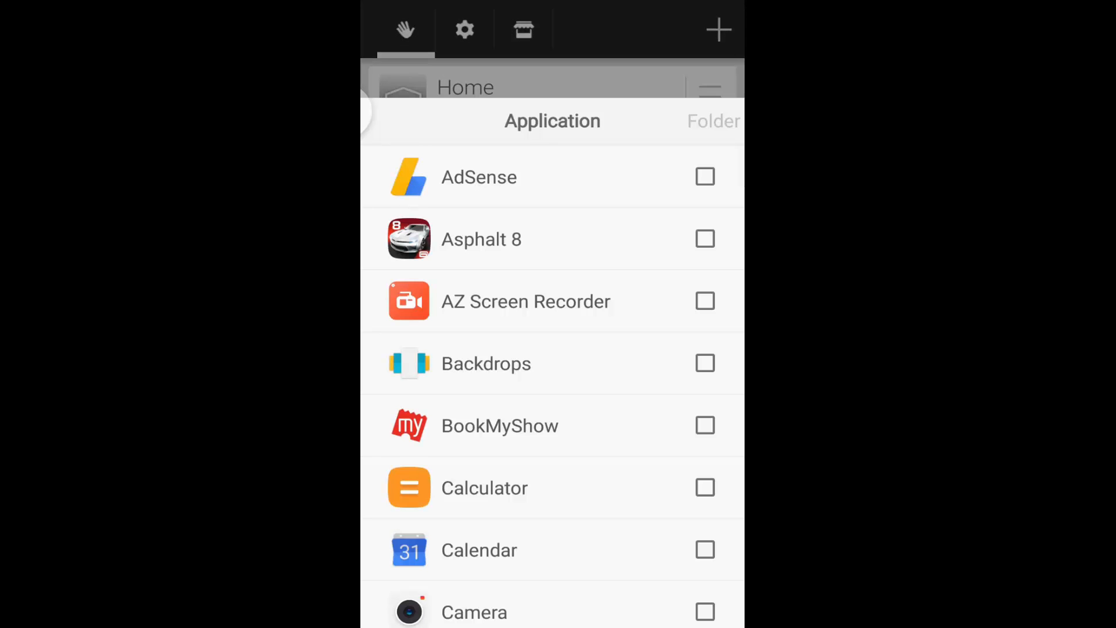
# - Scroll the Application list and tick apps such as Studio to add to the side bar
pyautogui.scroll(-3)
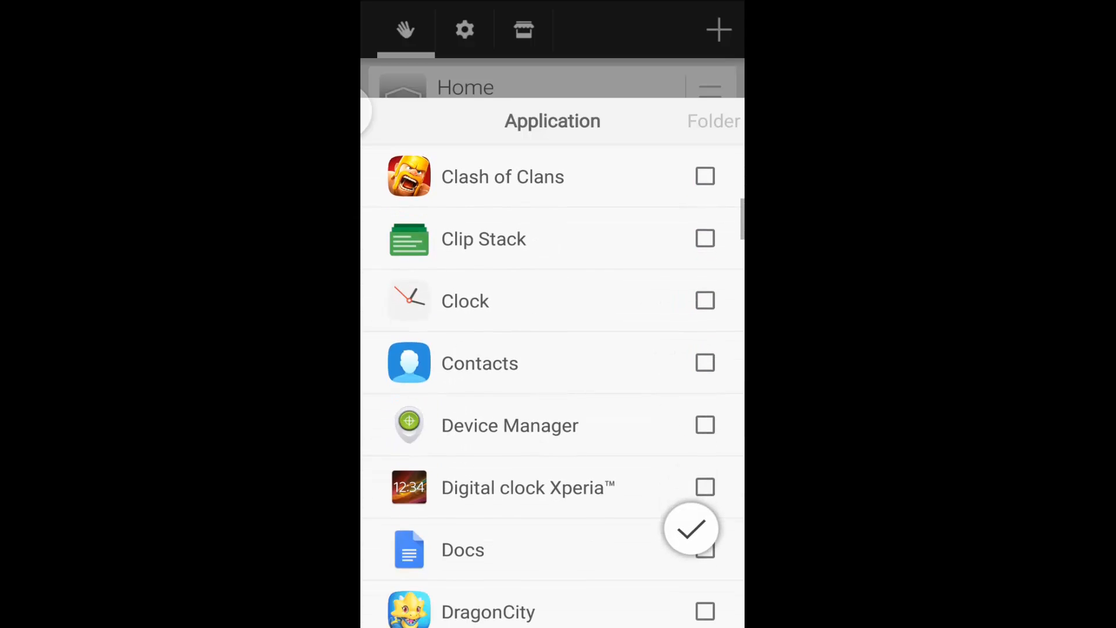
pyautogui.scroll(-3)
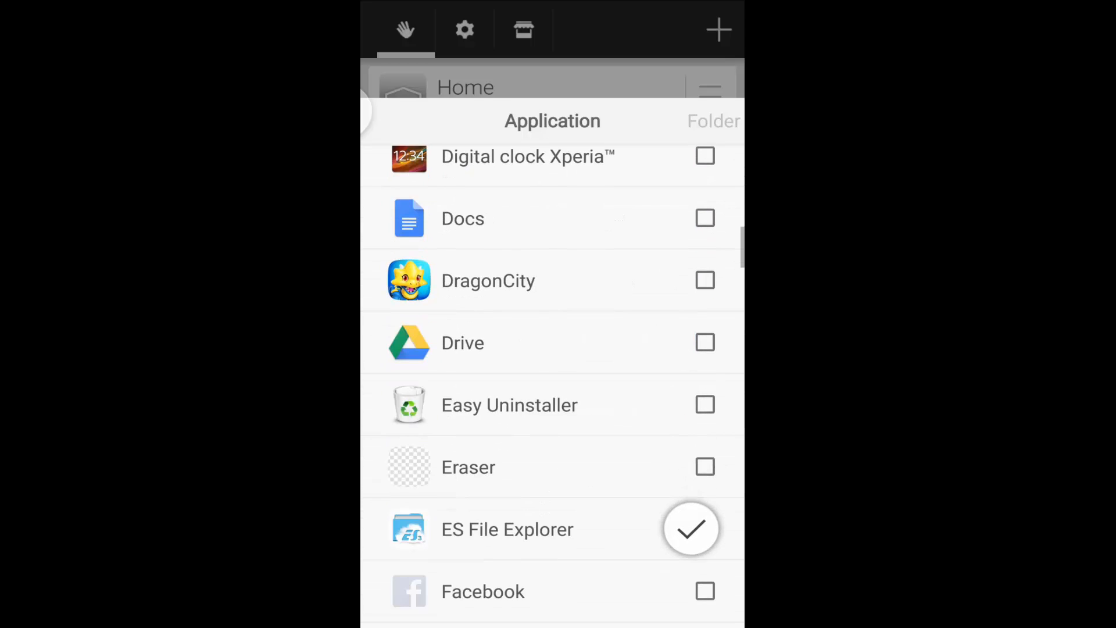
pyautogui.scroll(-3)
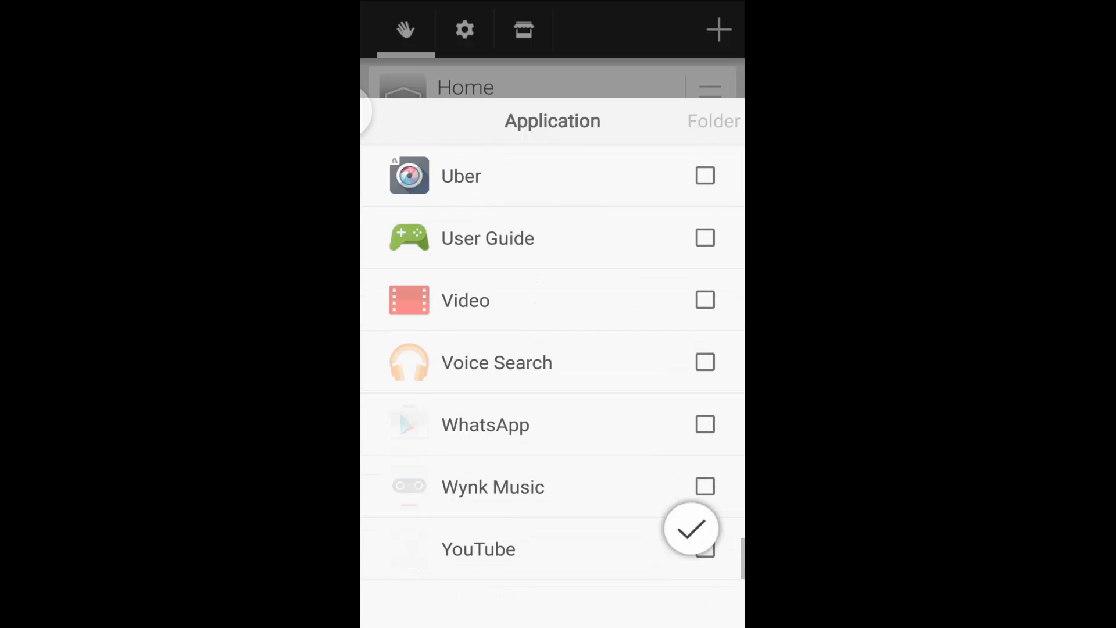
pyautogui.scroll(3)
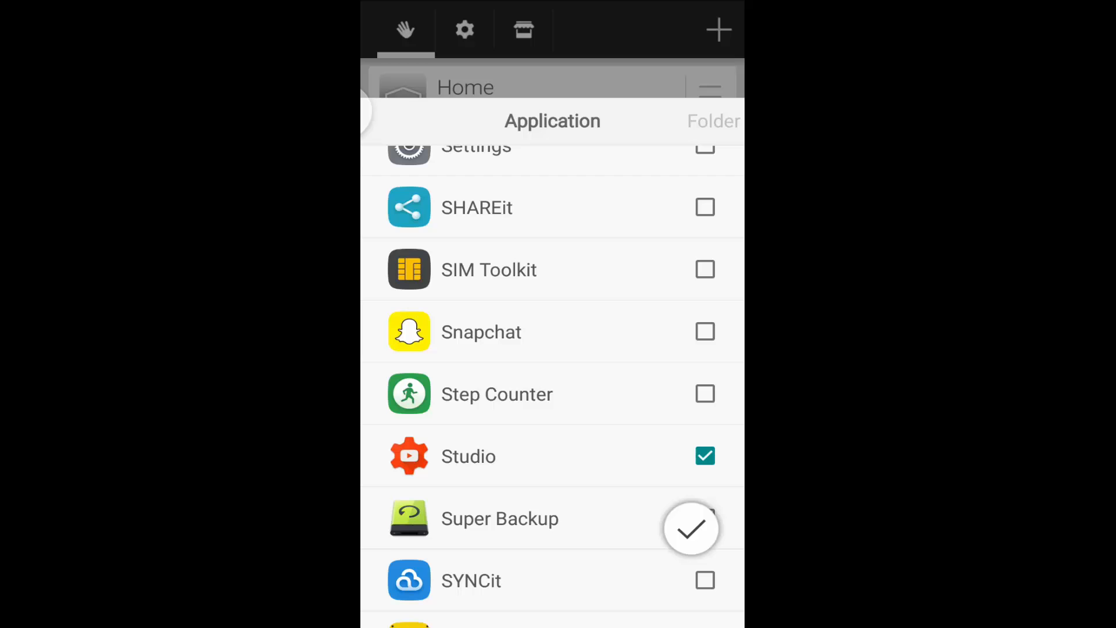
pyautogui.scroll(-3)
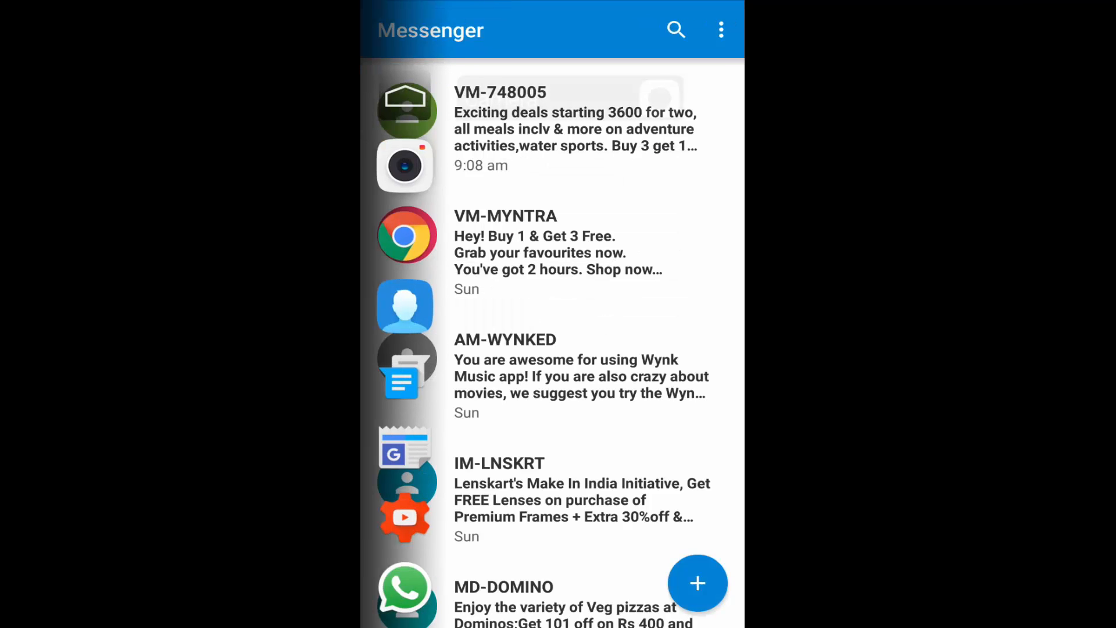
# - Launch an app from the Glovebox bar over Messenger, then show the phone's full app list
pyautogui.click(404, 235)
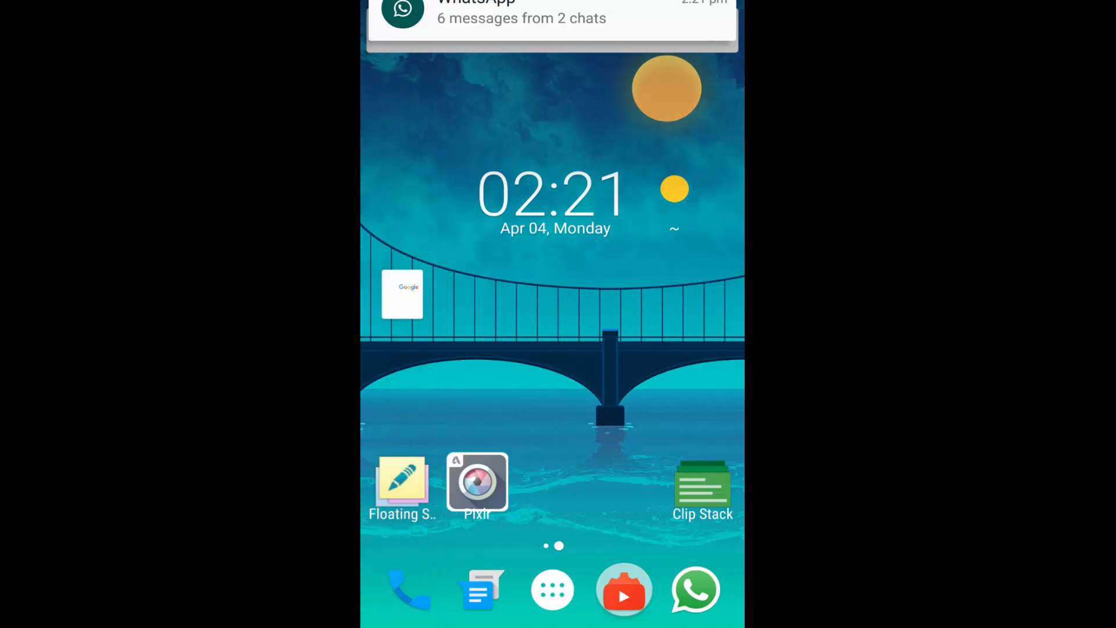
pyautogui.click(551, 589)
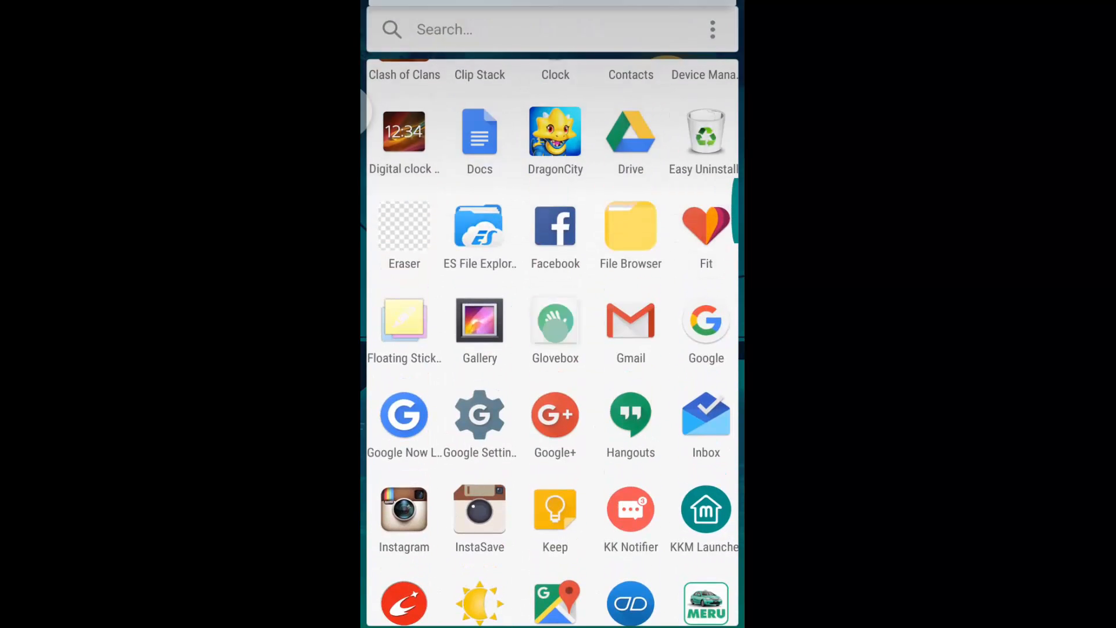
# - Set Glovebox's enabled trigger sides to Top left and Right
pyautogui.click(464, 31)
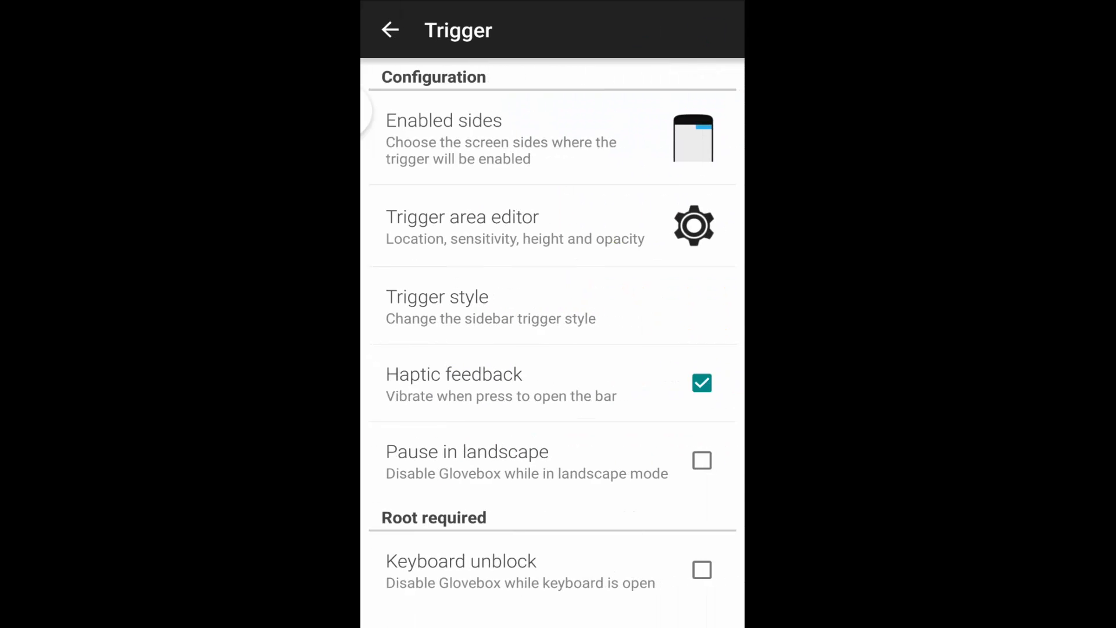
pyautogui.click(443, 138)
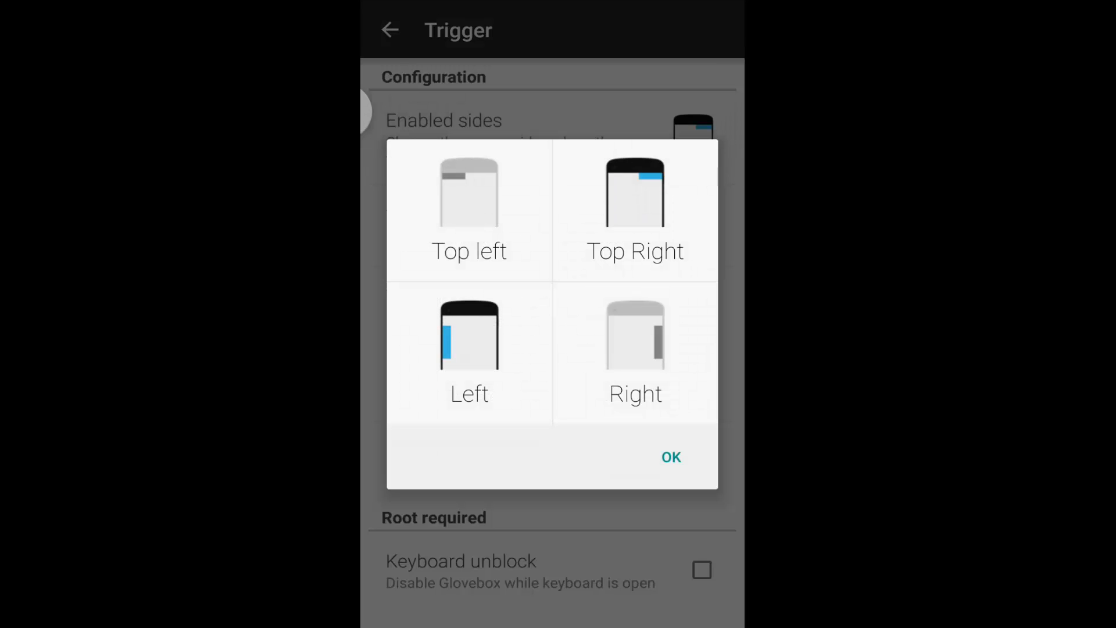
pyautogui.click(635, 352)
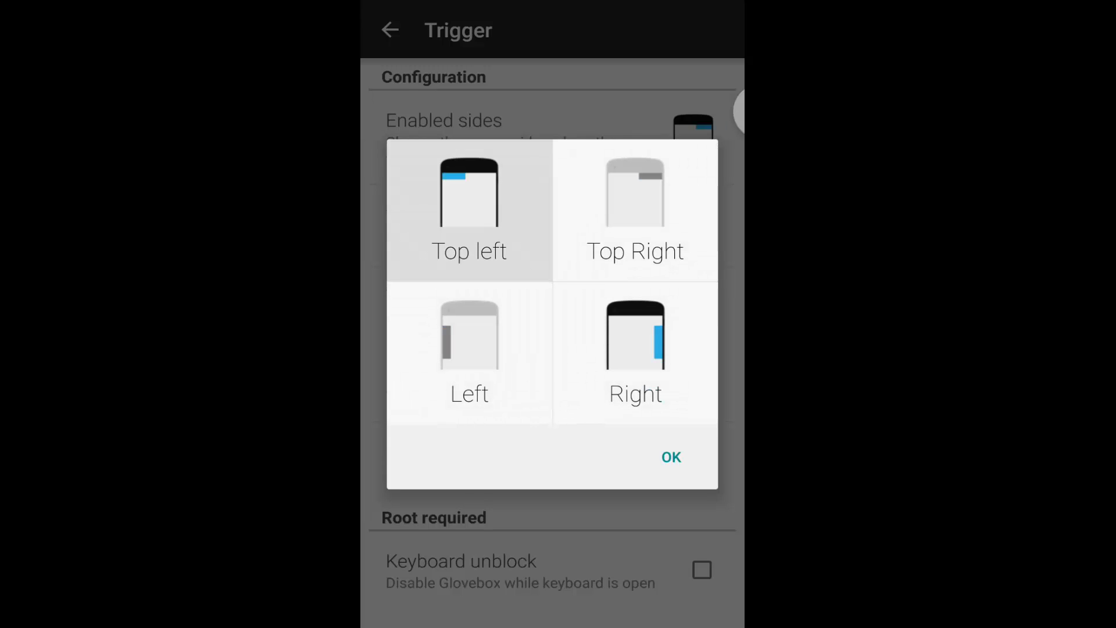
pyautogui.click(669, 456)
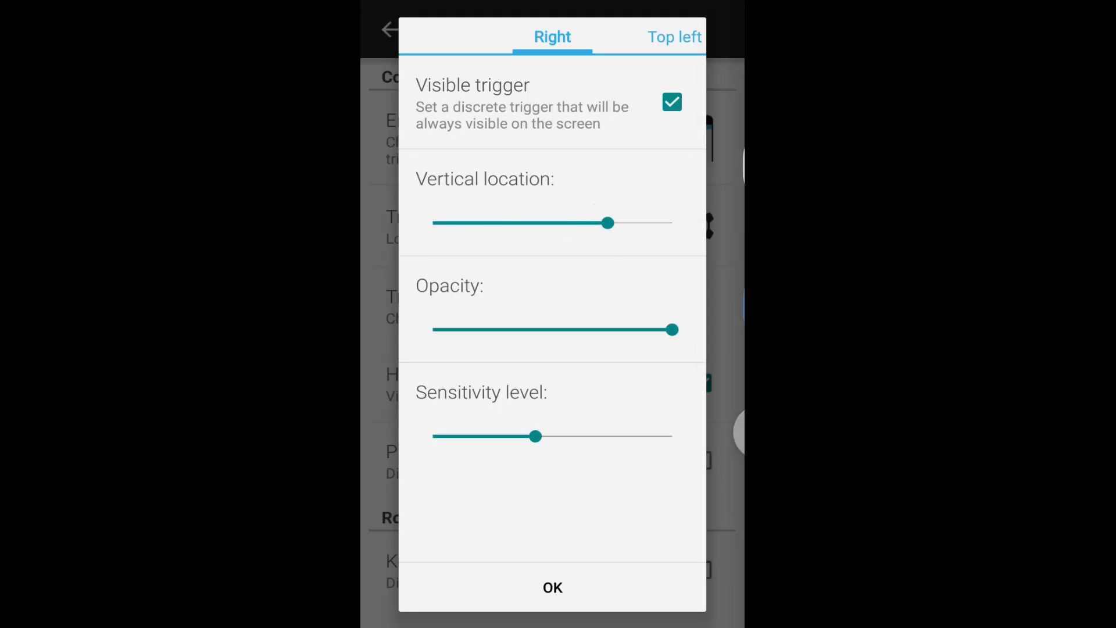
# - Lower the right-side trigger sensitivity to about a quarter and keep the Light trigger style
pyautogui.moveTo(536, 436); pyautogui.dragTo(660, 436)
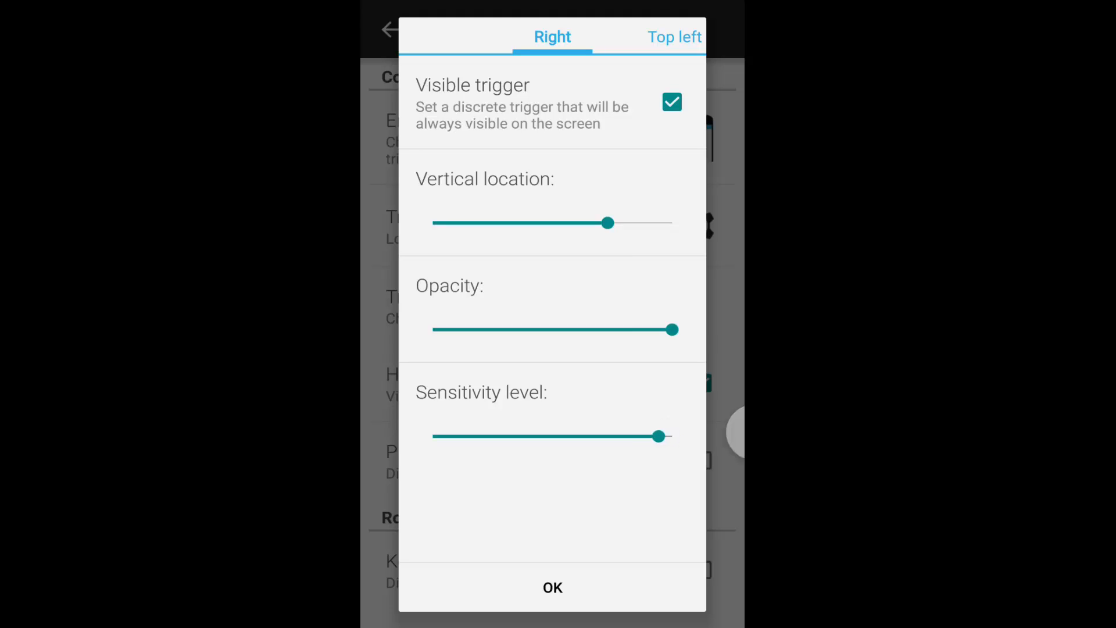
pyautogui.moveTo(655, 436); pyautogui.dragTo(494, 436)
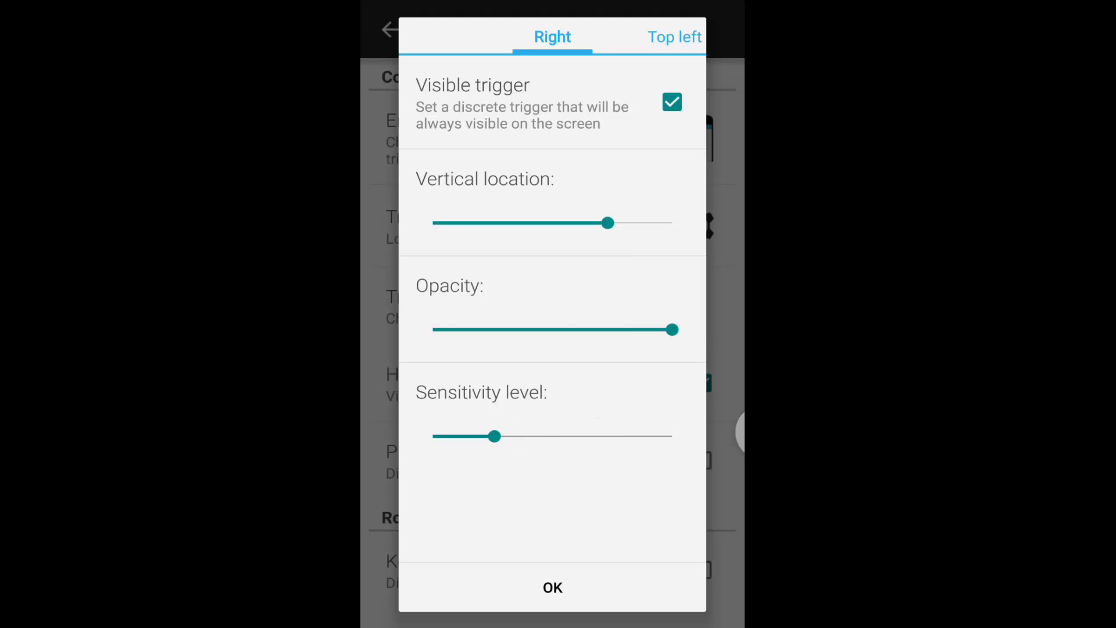
pyautogui.moveTo(495, 436); pyautogui.dragTo(567, 436)
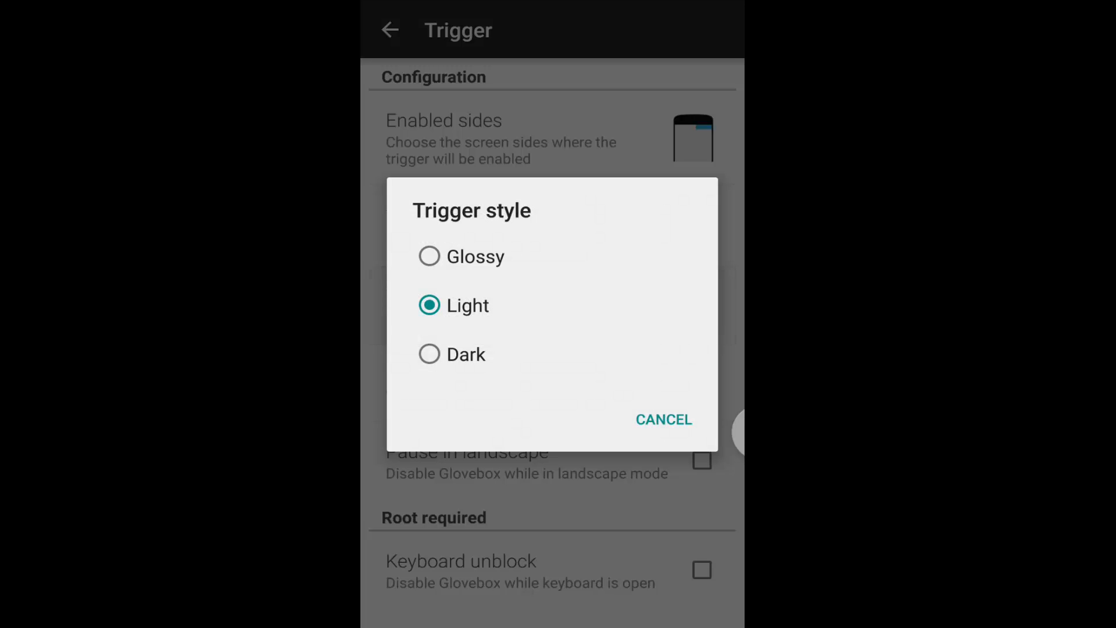
pyautogui.click(663, 420)
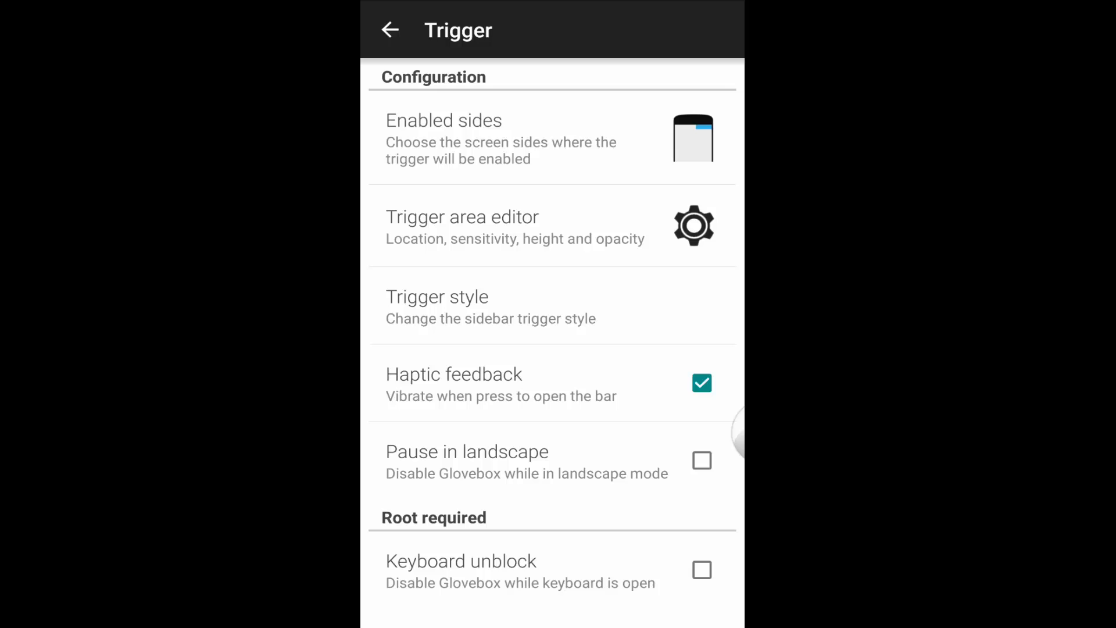
# - Turn on 'Pause in landscape' and 'Keyboard unblock' in Trigger settings
pyautogui.click(437, 306)
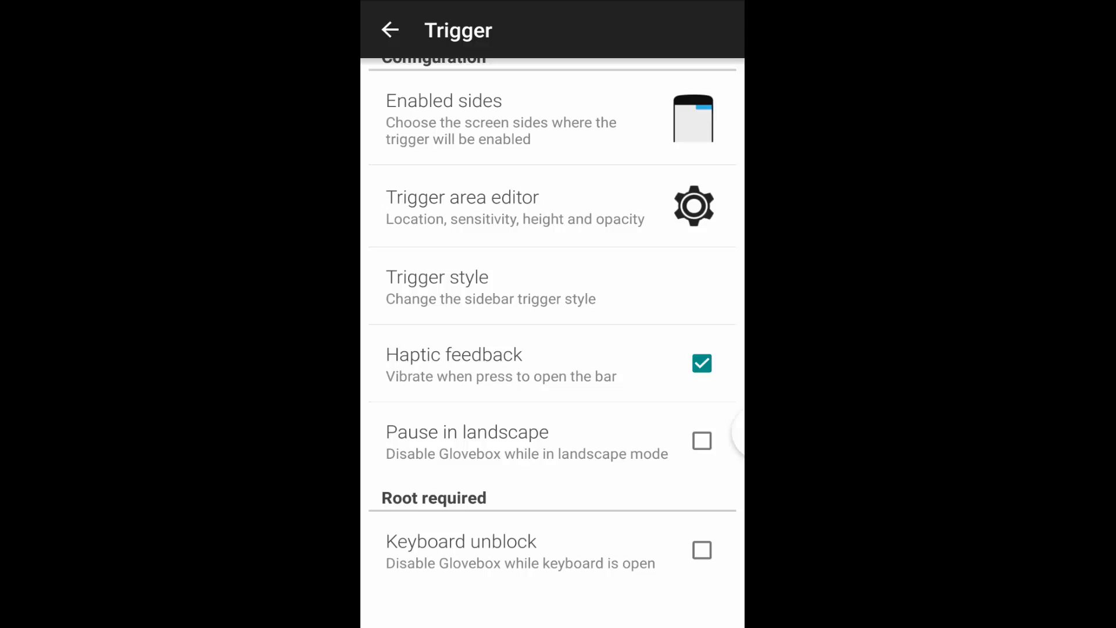
pyautogui.click(701, 440)
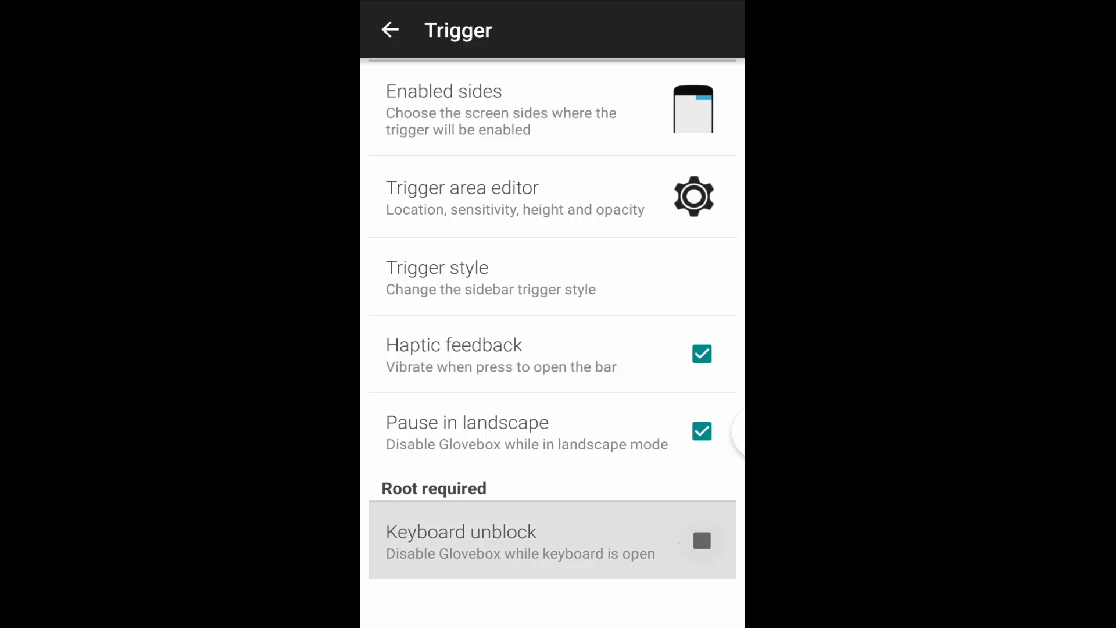
pyautogui.click(389, 30)
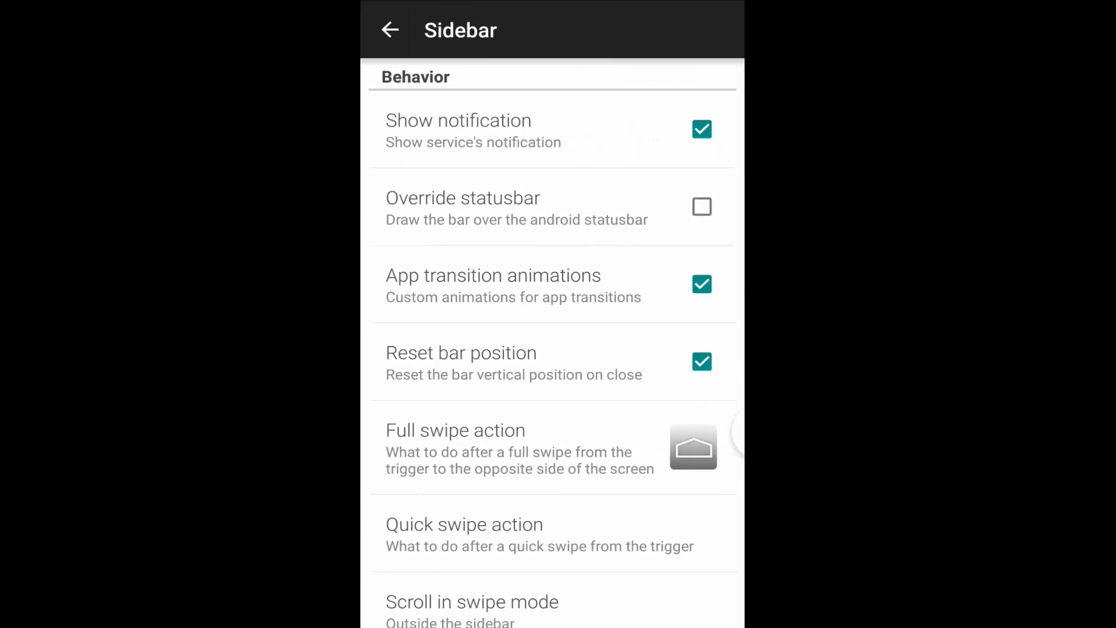
# - Scroll past the App Info and Lockscreen sections of Sidebar settings into Folders
pyautogui.scroll(-3)
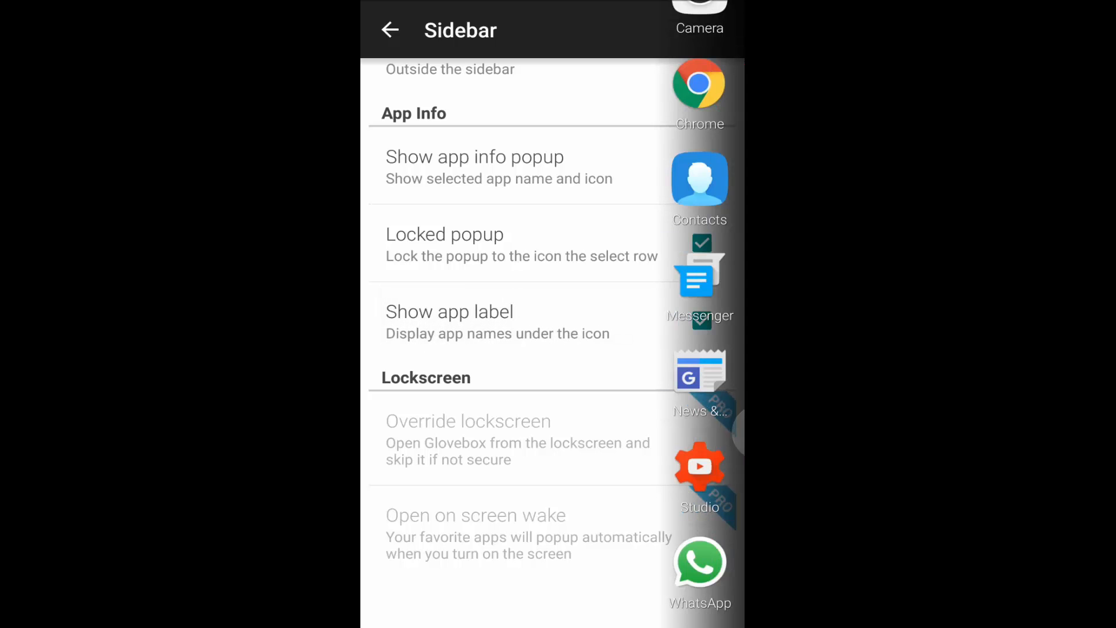
pyautogui.click(699, 466)
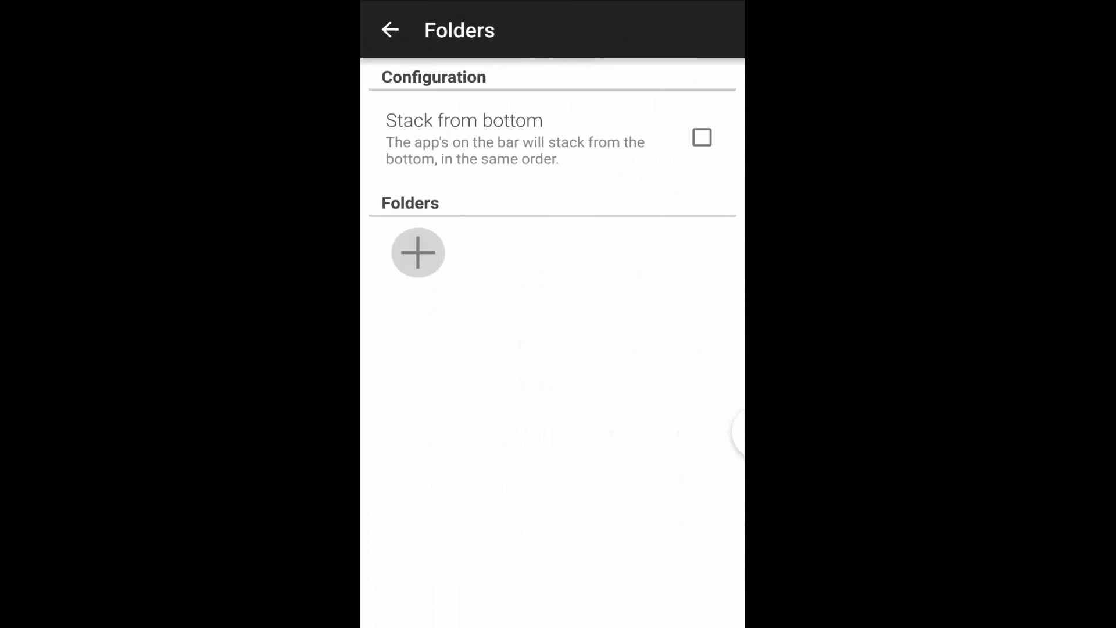
# - Create folder Tgb with BookMyShow and Calculator and add it to the bar
pyautogui.click(417, 252)
pyautogui.write('Tgb')
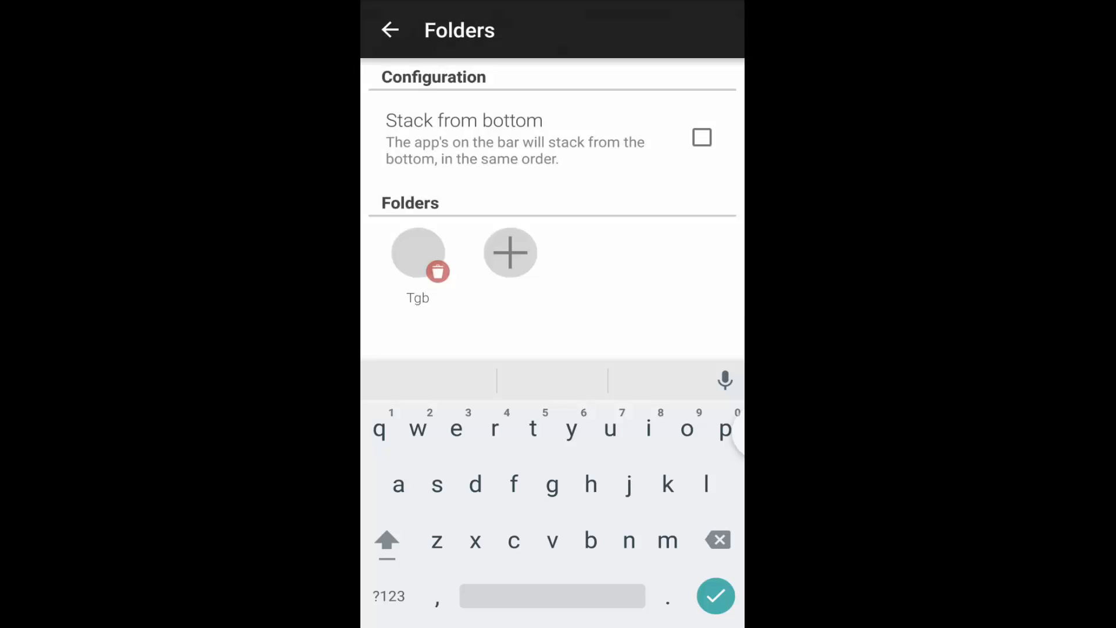
pyautogui.click(417, 252)
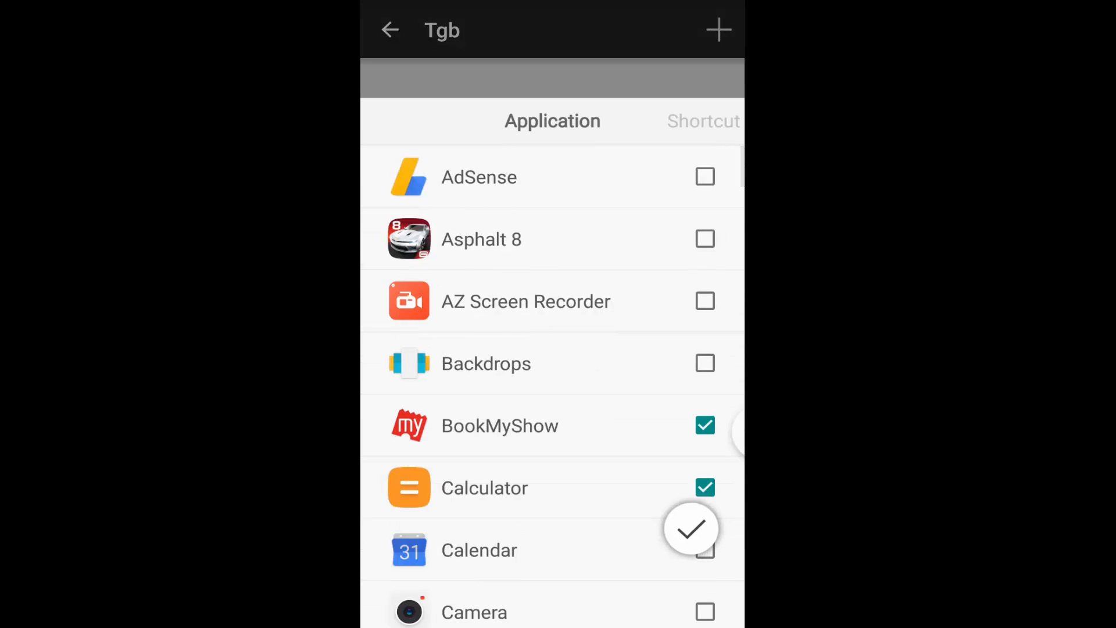
pyautogui.click(690, 528)
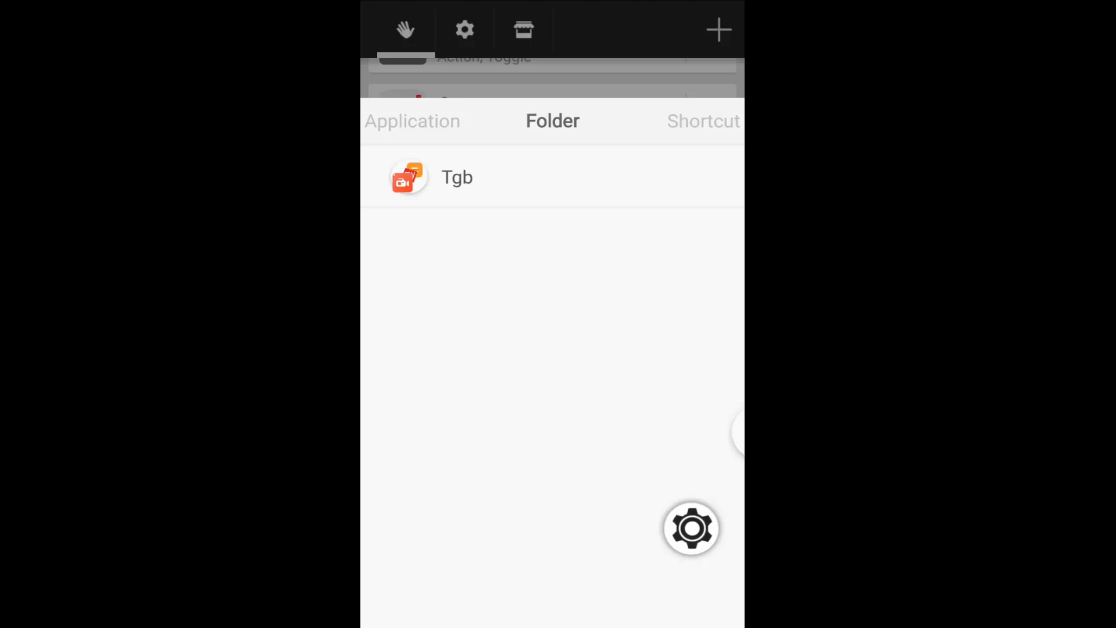
pyautogui.click(691, 527)
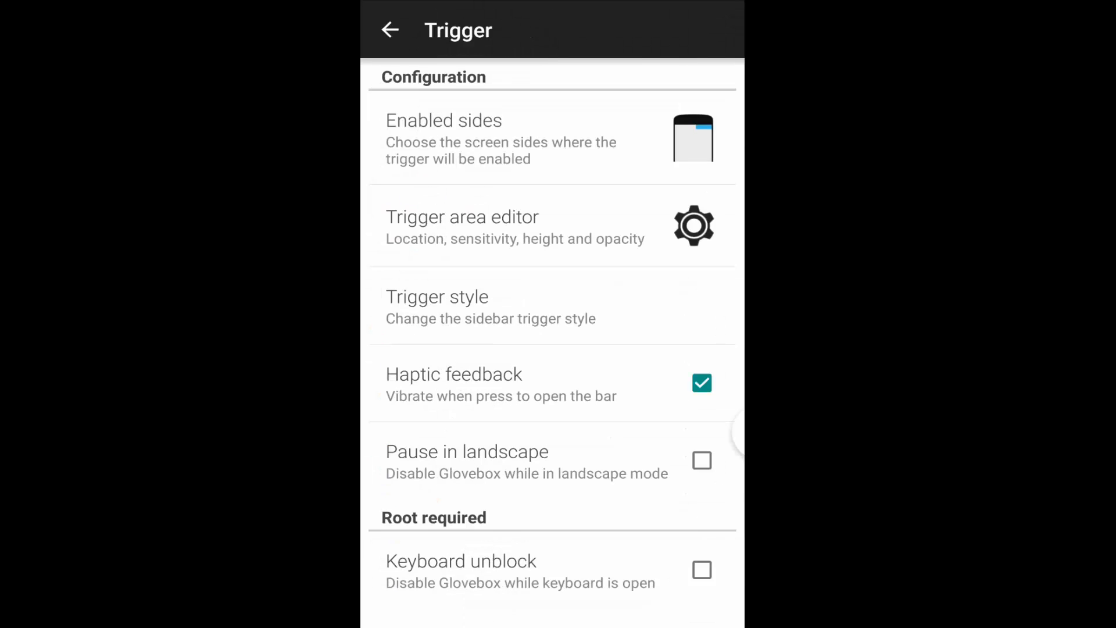
pyautogui.click(389, 30)
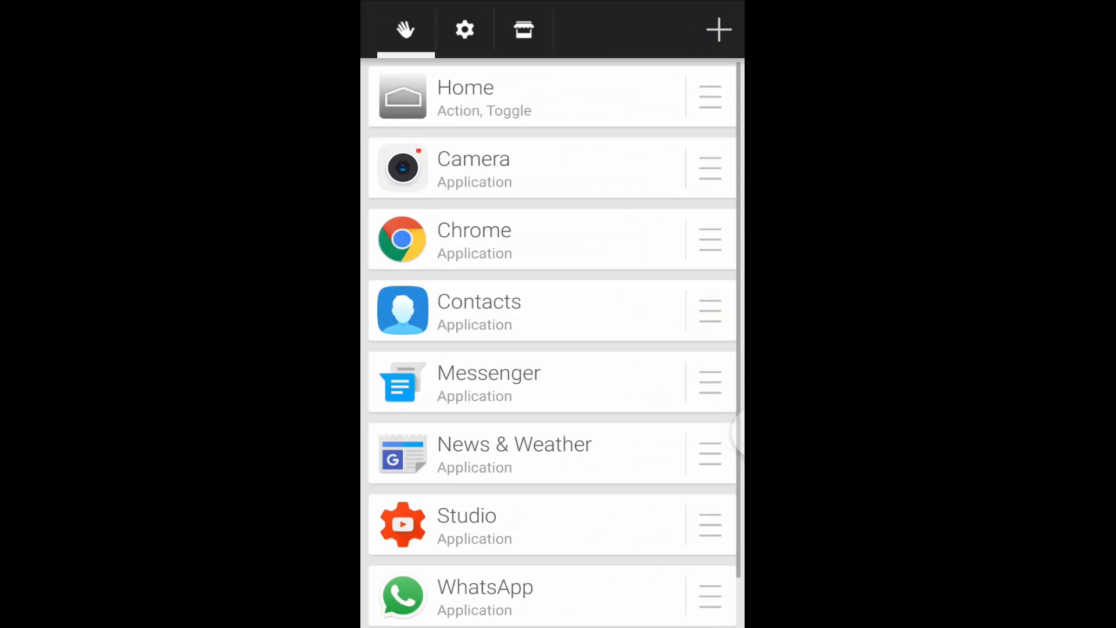
# - Remove Chrome, Contacts, Messenger, News & Weather and WhatsApp, leaving Home, Camera, Studio and Tgb
pyautogui.click(719, 31)
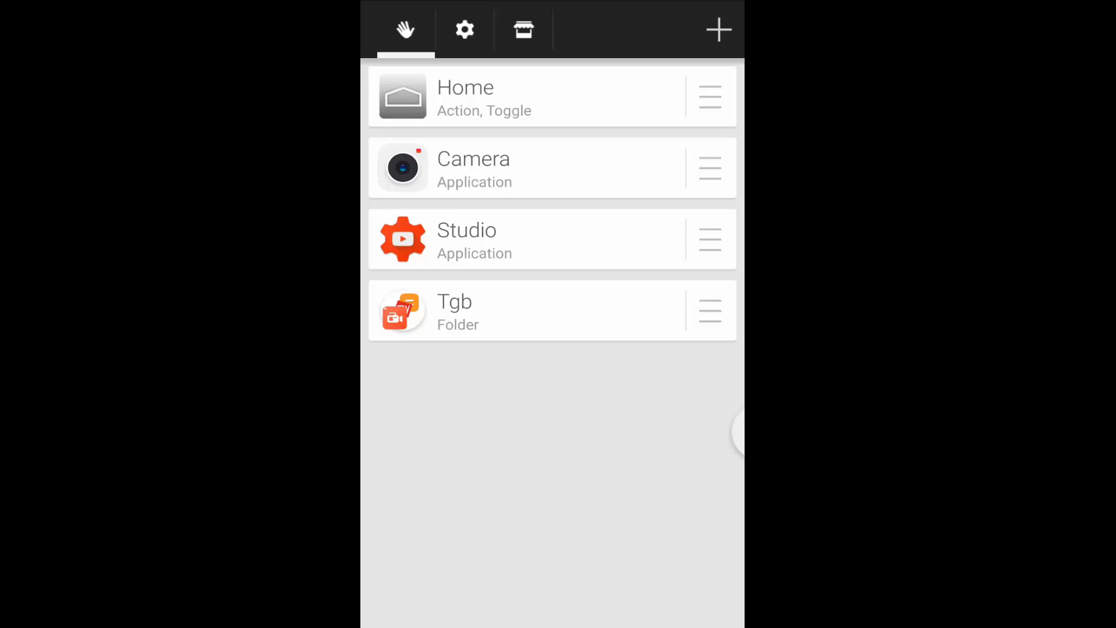
pyautogui.click(464, 29)
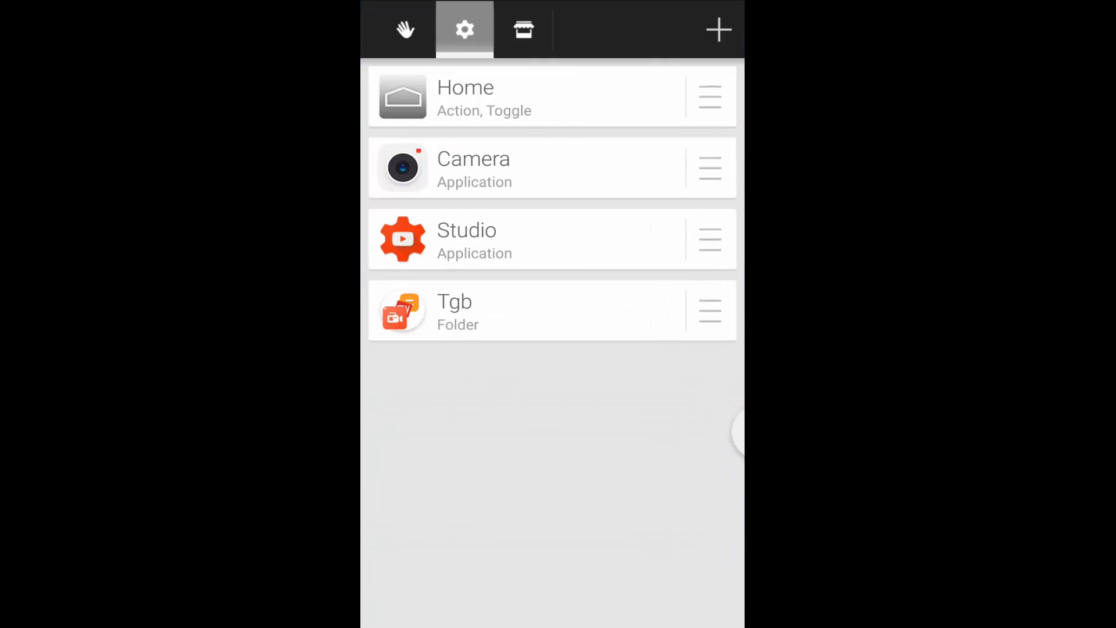
# - Decline the Unread Counts provider download and scroll the More settings page
pyautogui.click(464, 29)
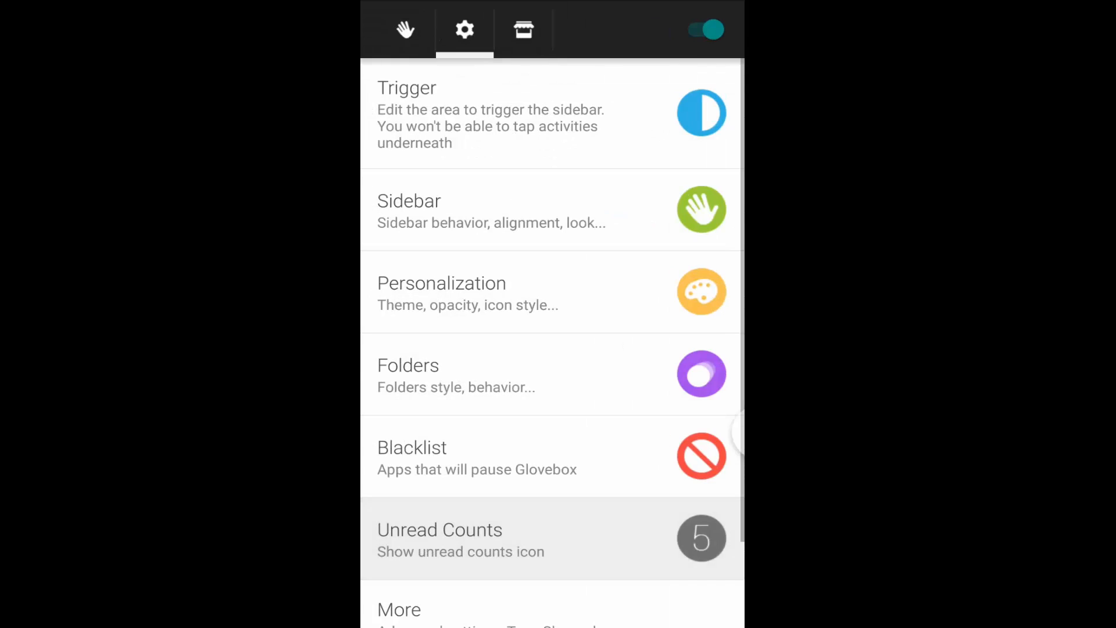
pyautogui.click(439, 538)
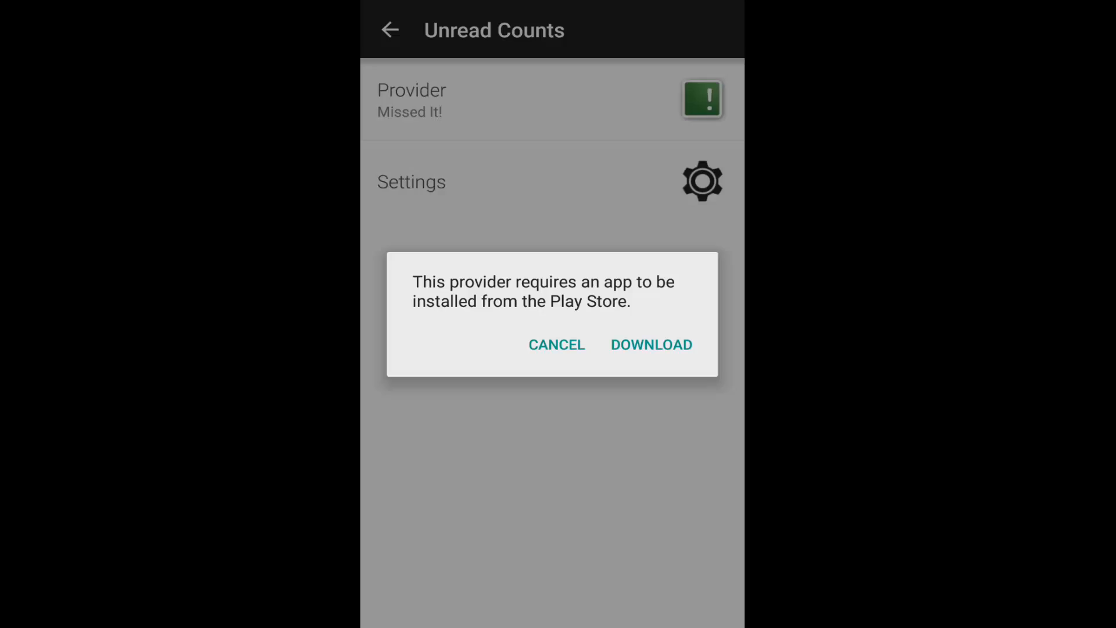
pyautogui.click(650, 344)
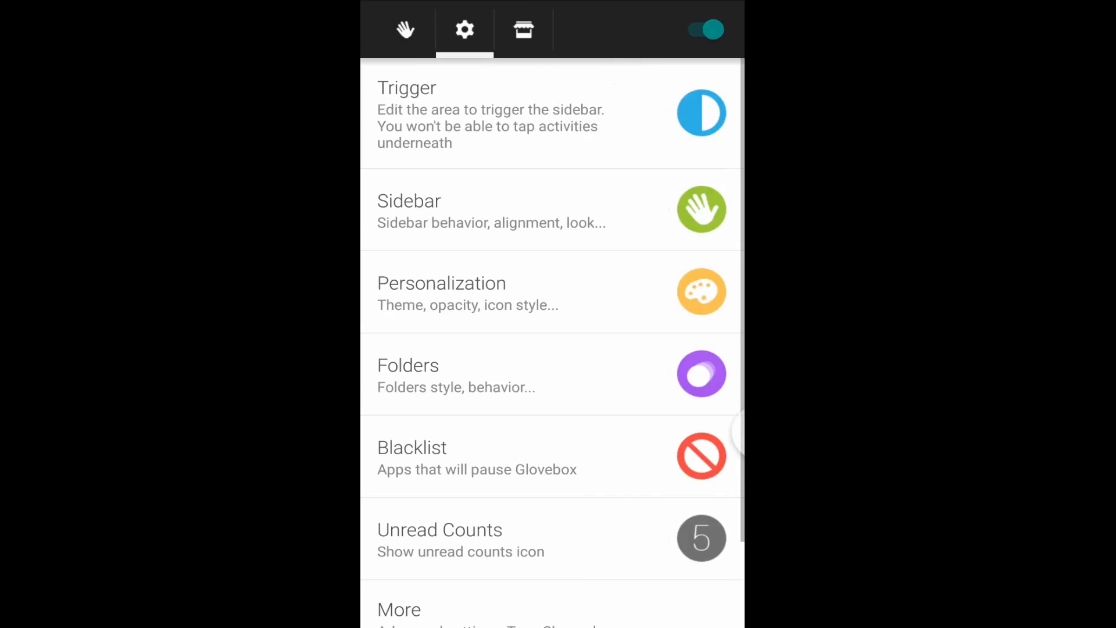
pyautogui.scroll(-3)
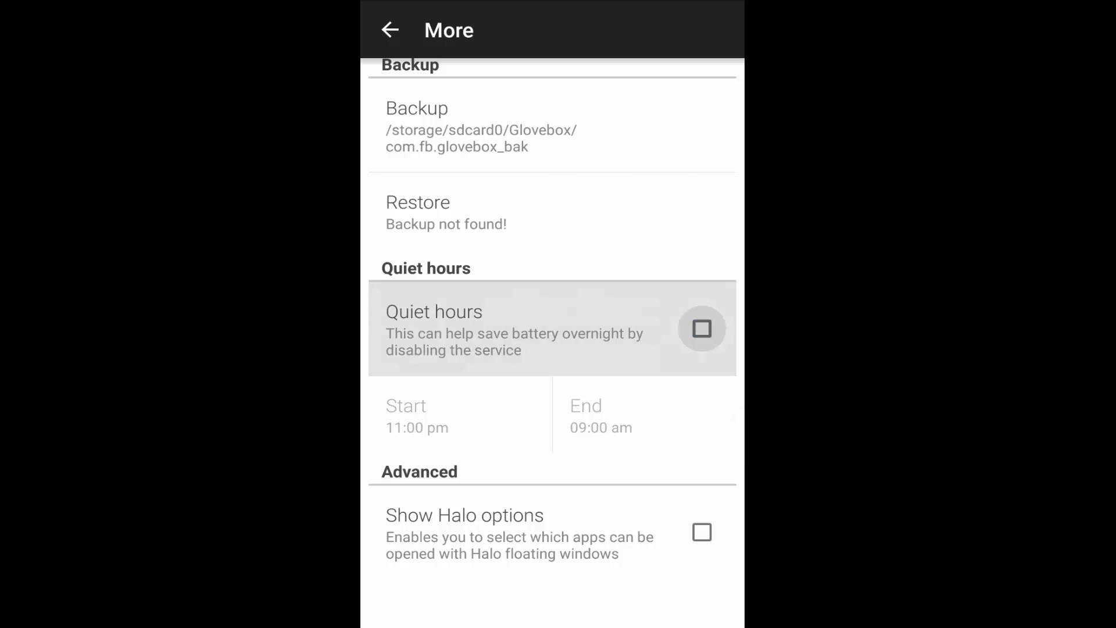
# - Scroll the More page to reveal tour, licenses, rate and version 3.4.2.2 above Backup
pyautogui.scroll(-3)
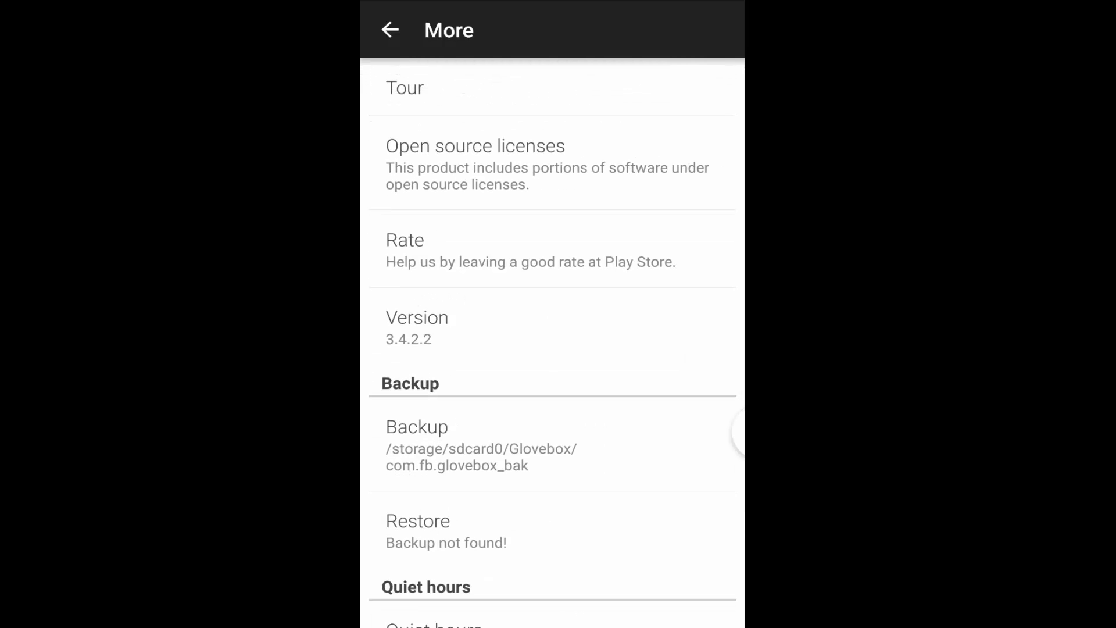